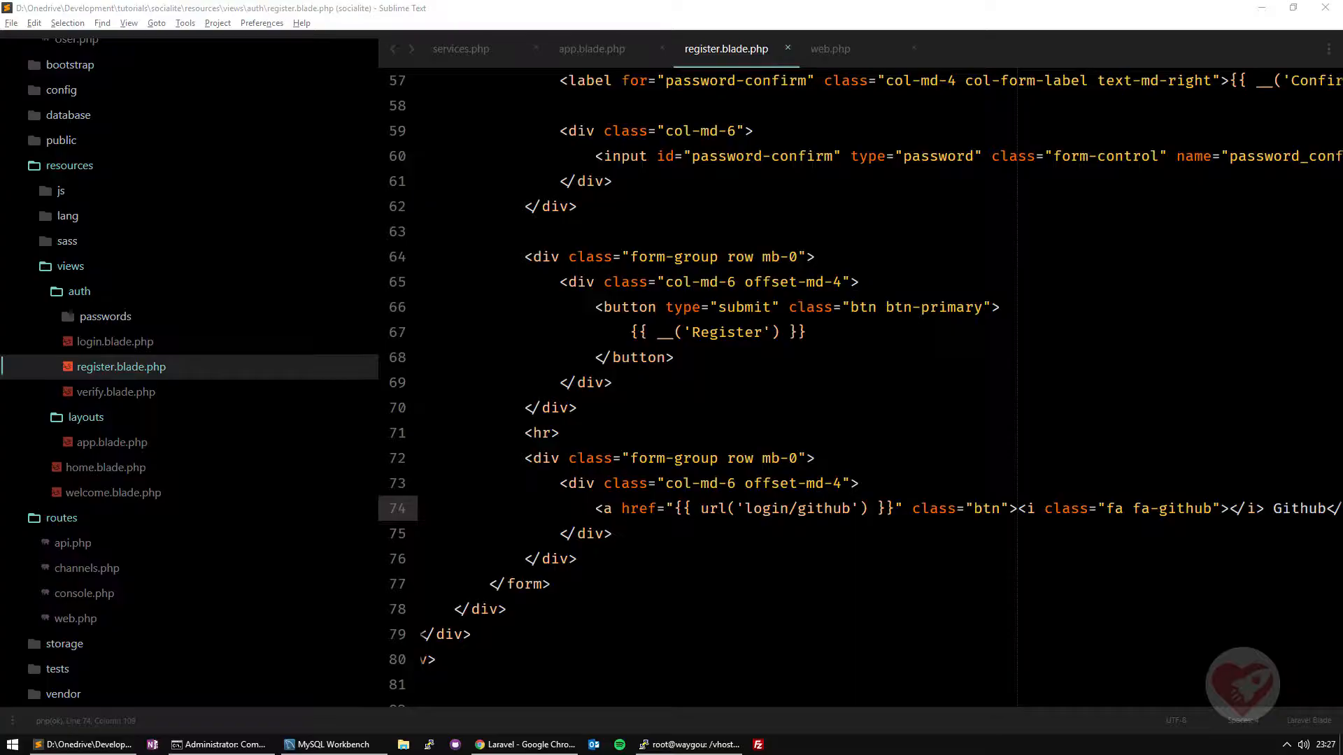
Switch to Chrome showing the localhost:8000/register page with the Github login link
{"action": "left_click", "coordinate": [523, 745]}
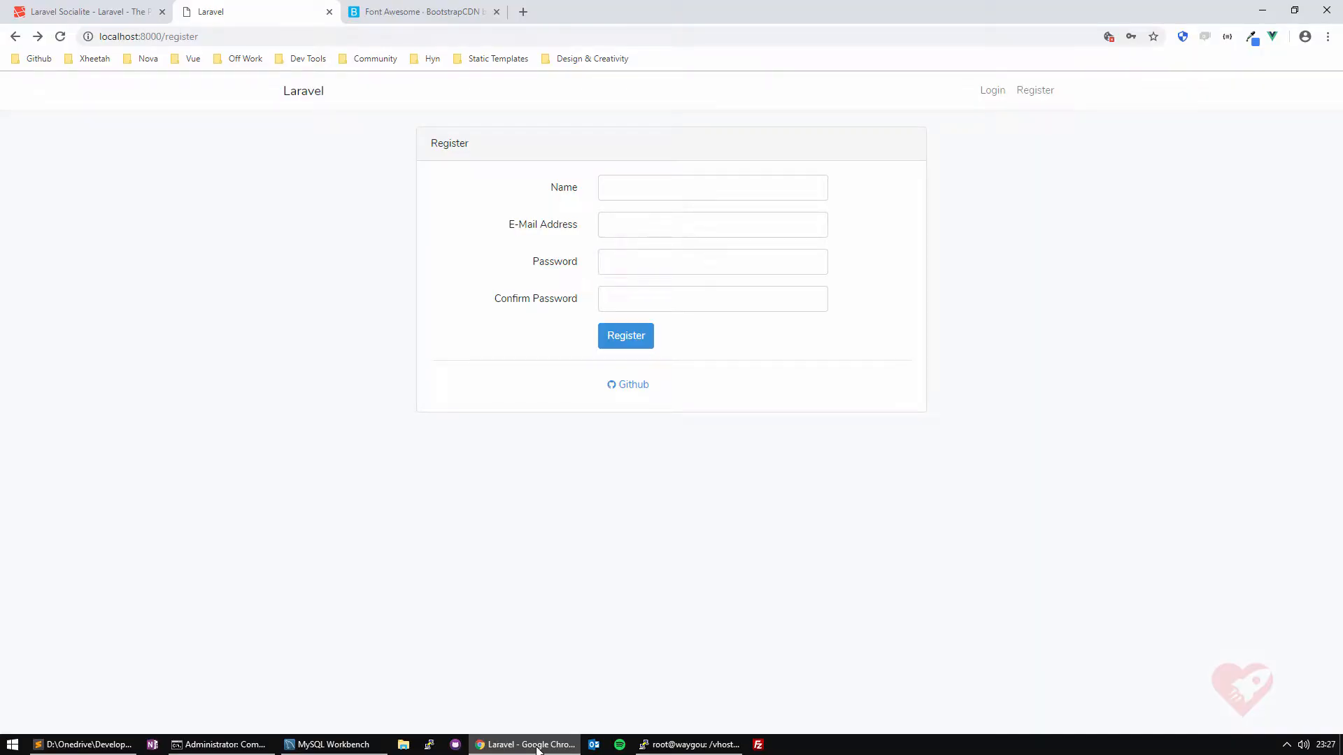
{"action": "mouse_move", "coordinate": [627, 389]}
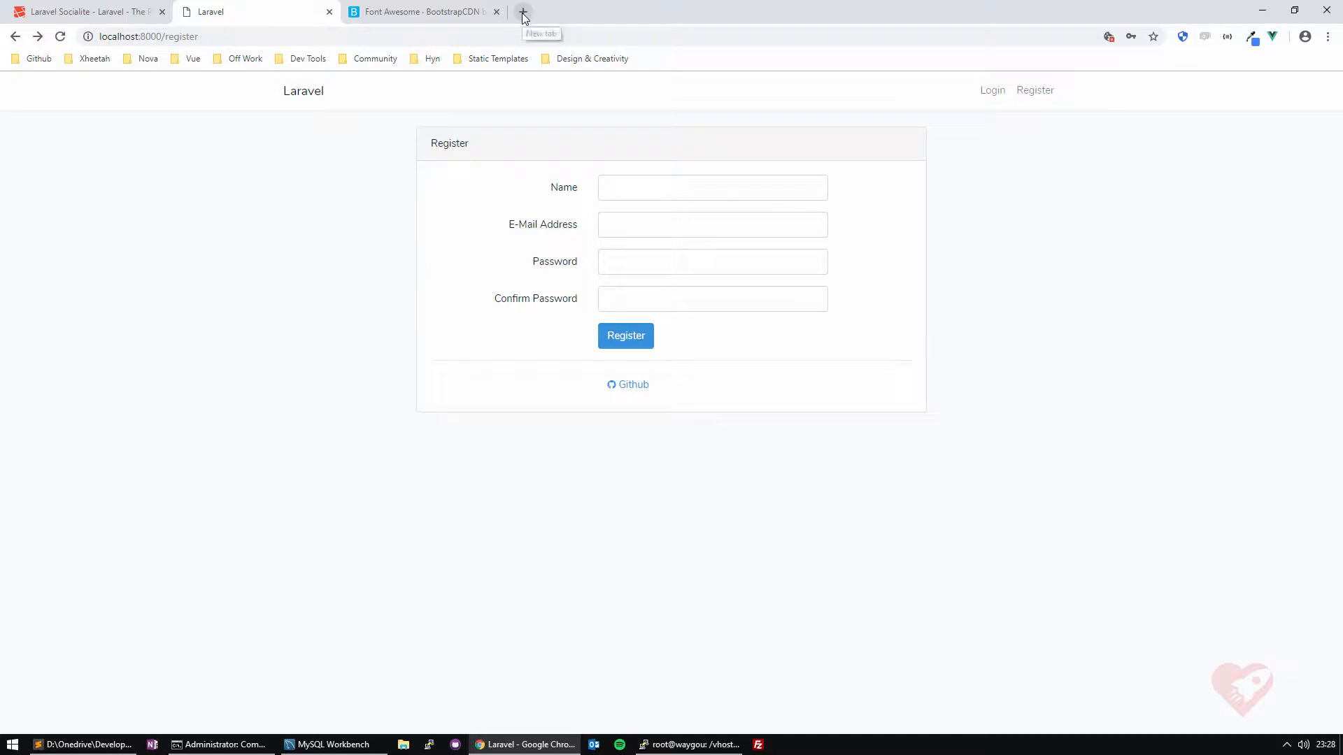
{"action": "mouse_move", "coordinate": [522, 14]}
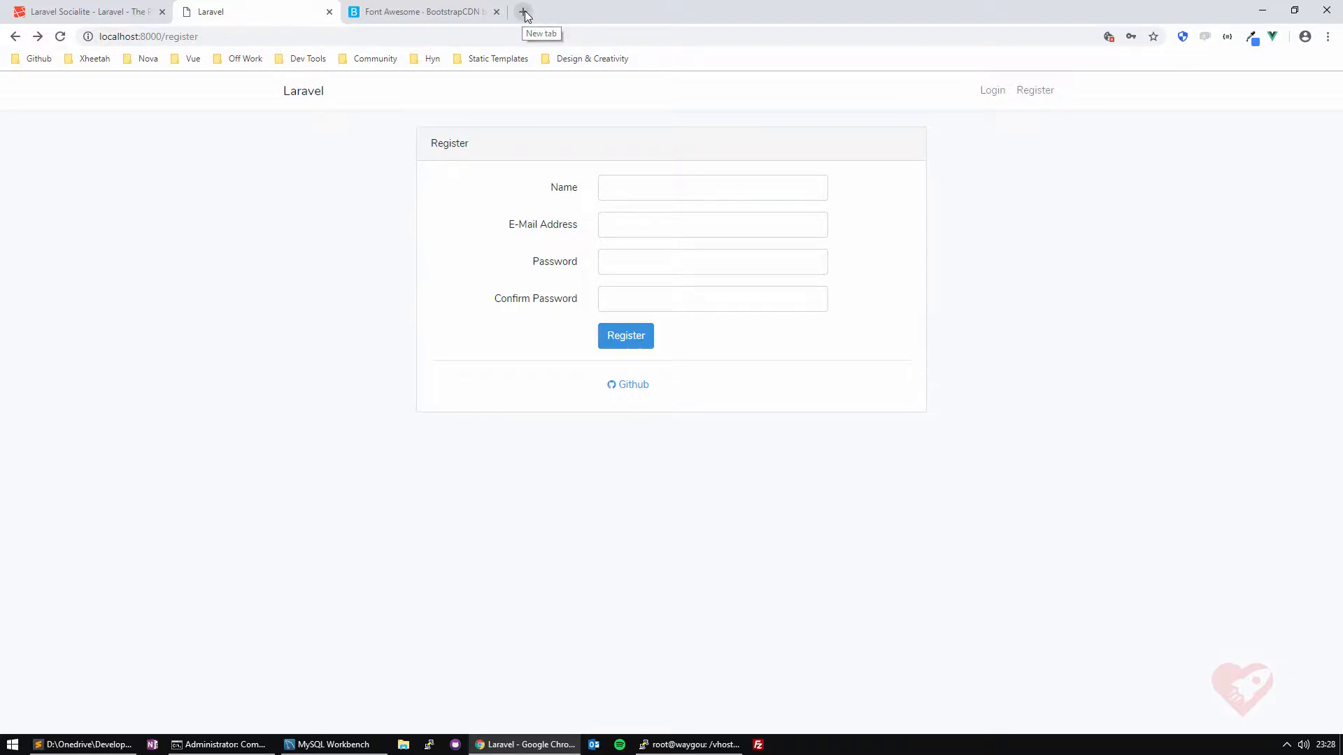
From github.com in a new tab, reach Developer settings via the profile menu's Settings
{"action": "left_click", "coordinate": [520, 12]}
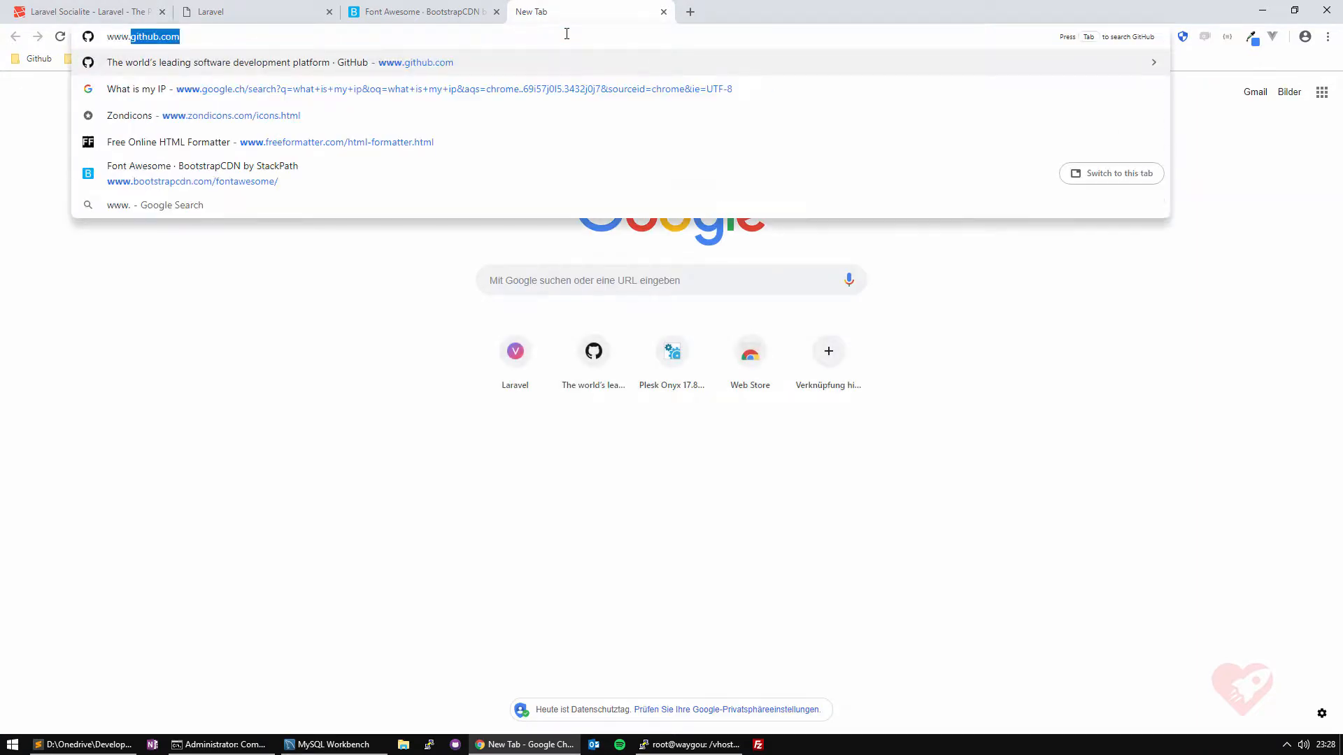
{"action": "key", "text": "Enter"}
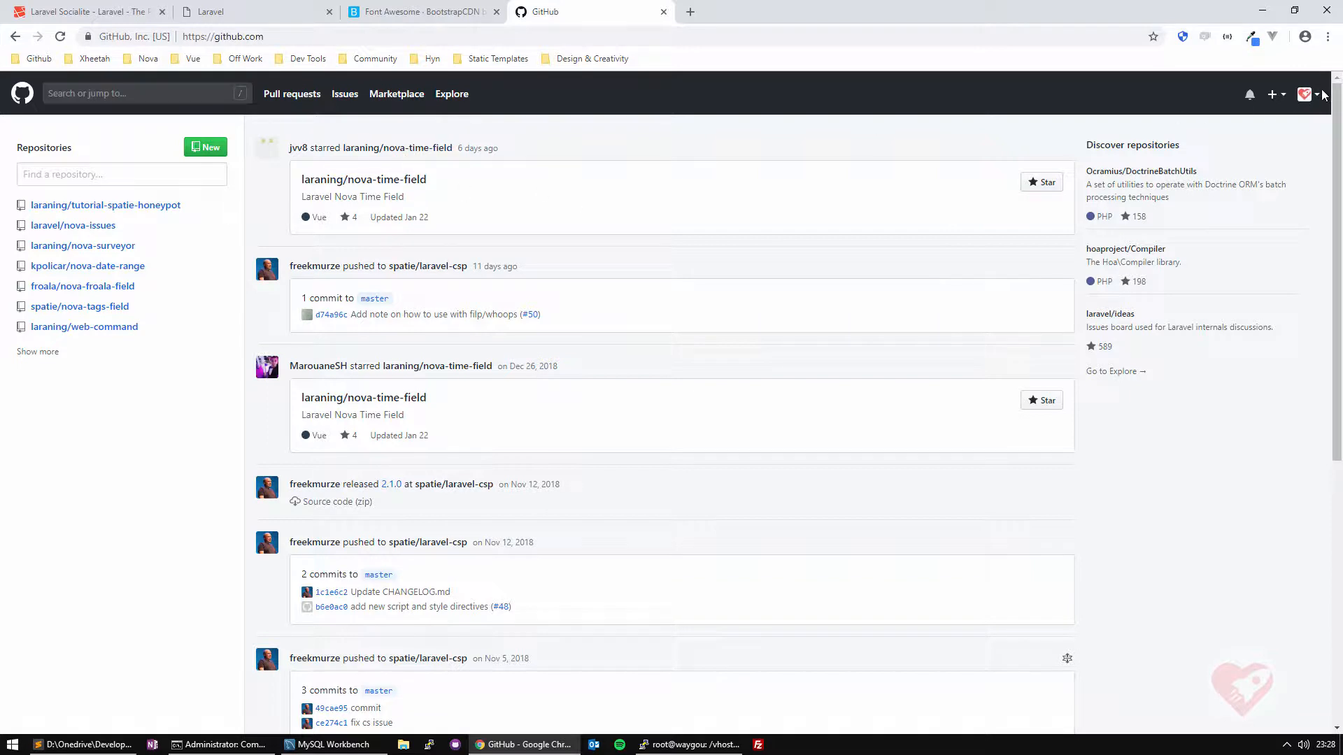
{"action": "left_click", "coordinate": [1305, 93]}
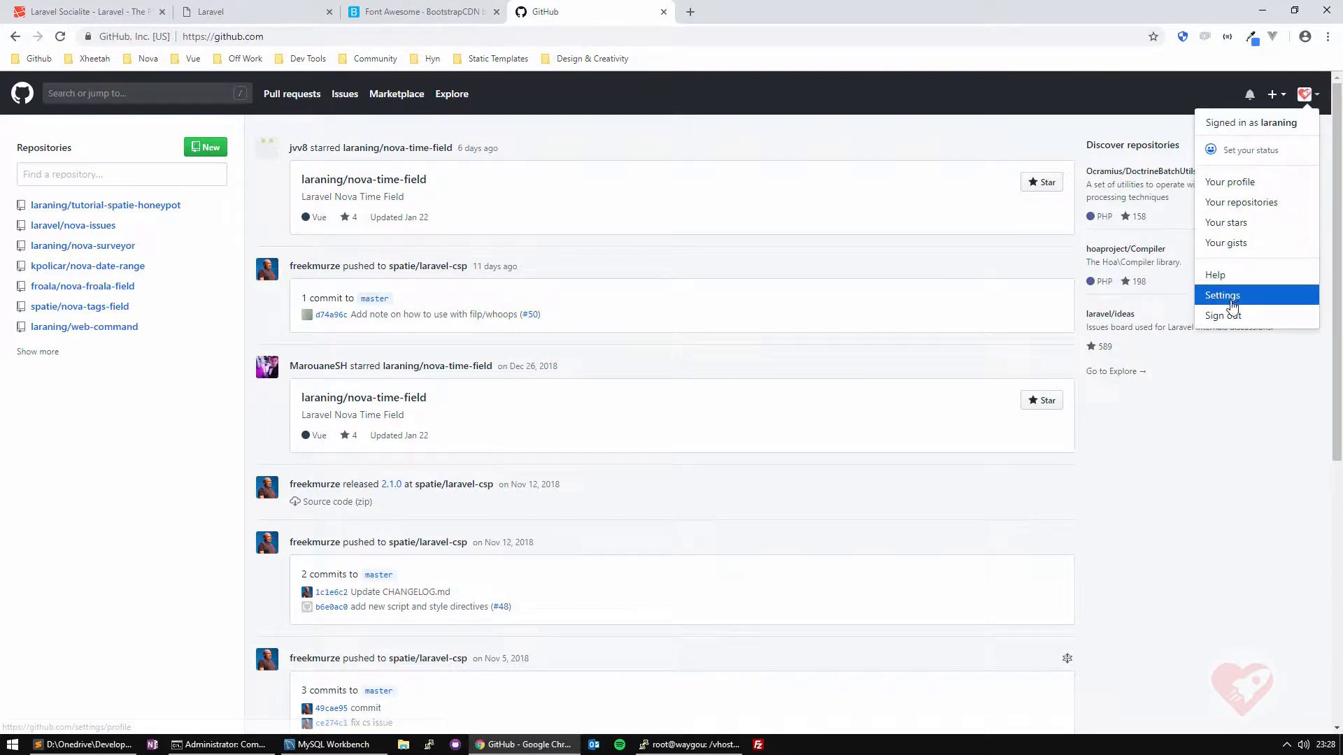
{"action": "left_click", "coordinate": [1223, 295]}
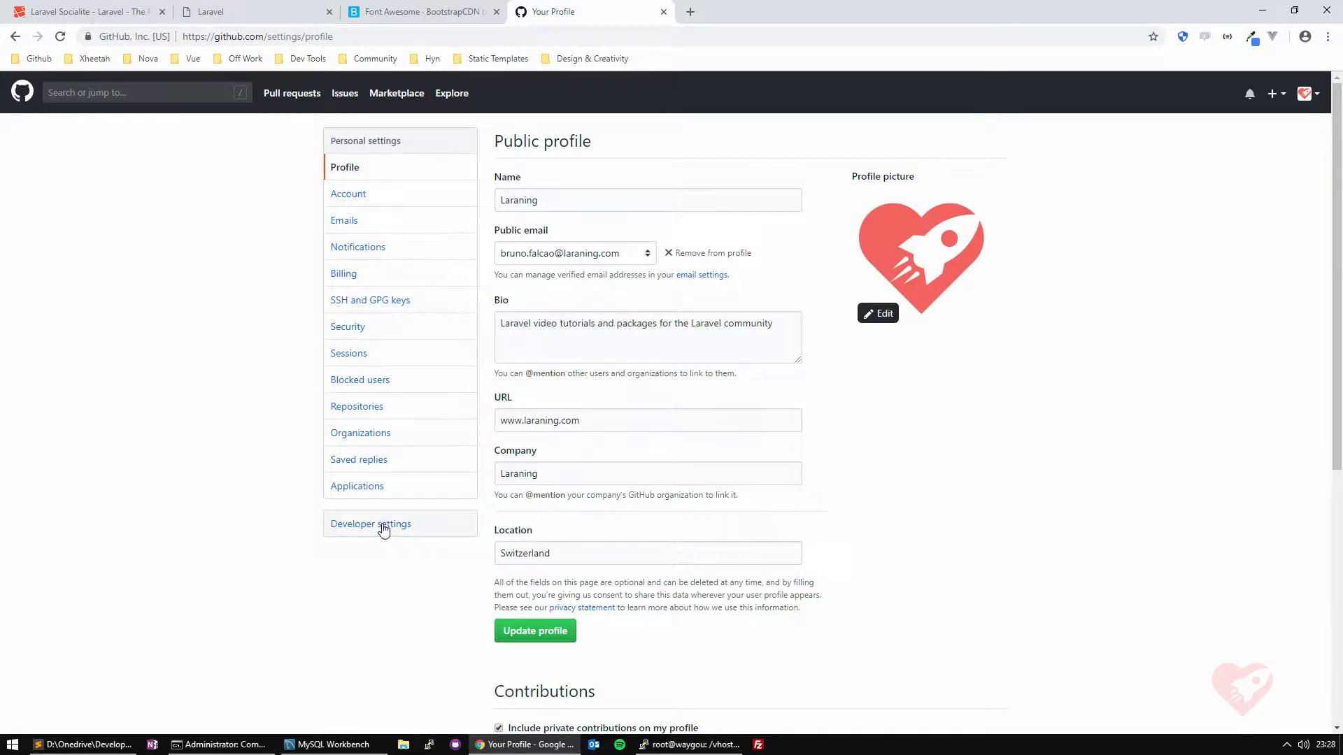
{"action": "left_click", "coordinate": [369, 523]}
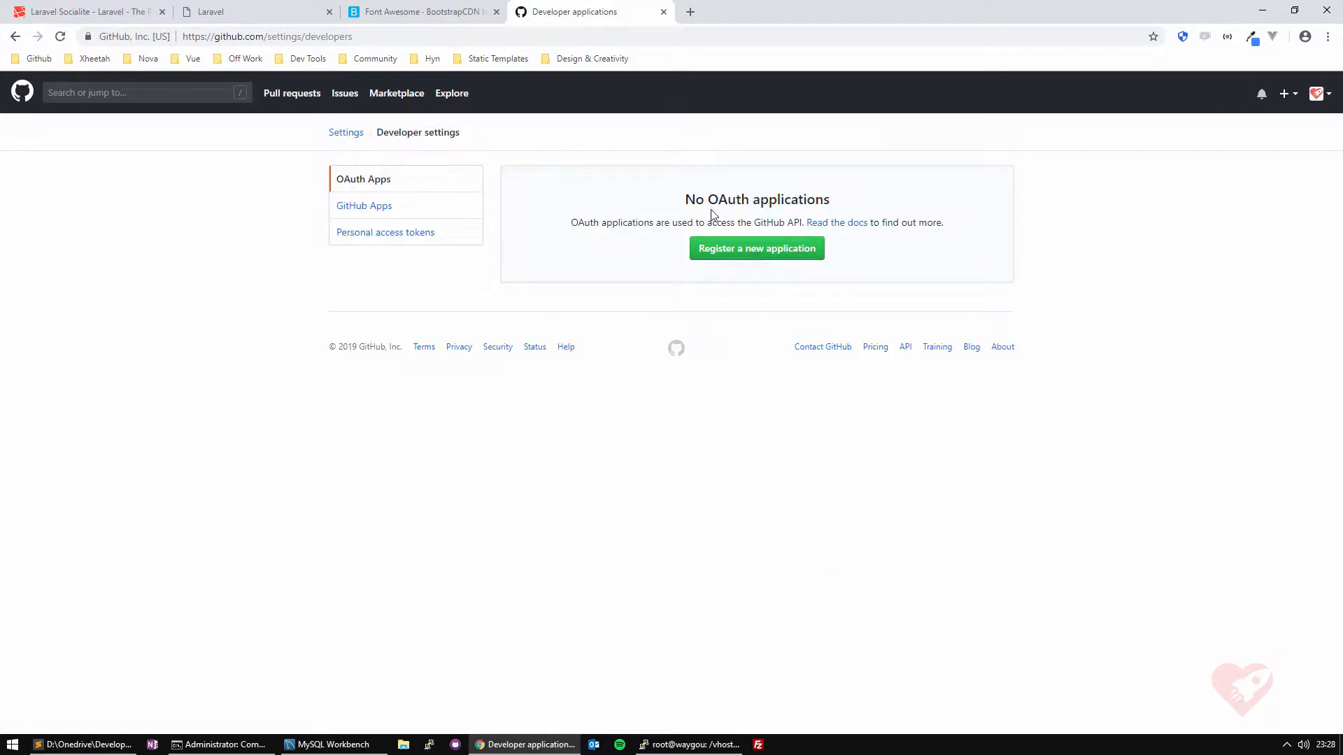
{"action": "mouse_move", "coordinate": [759, 263]}
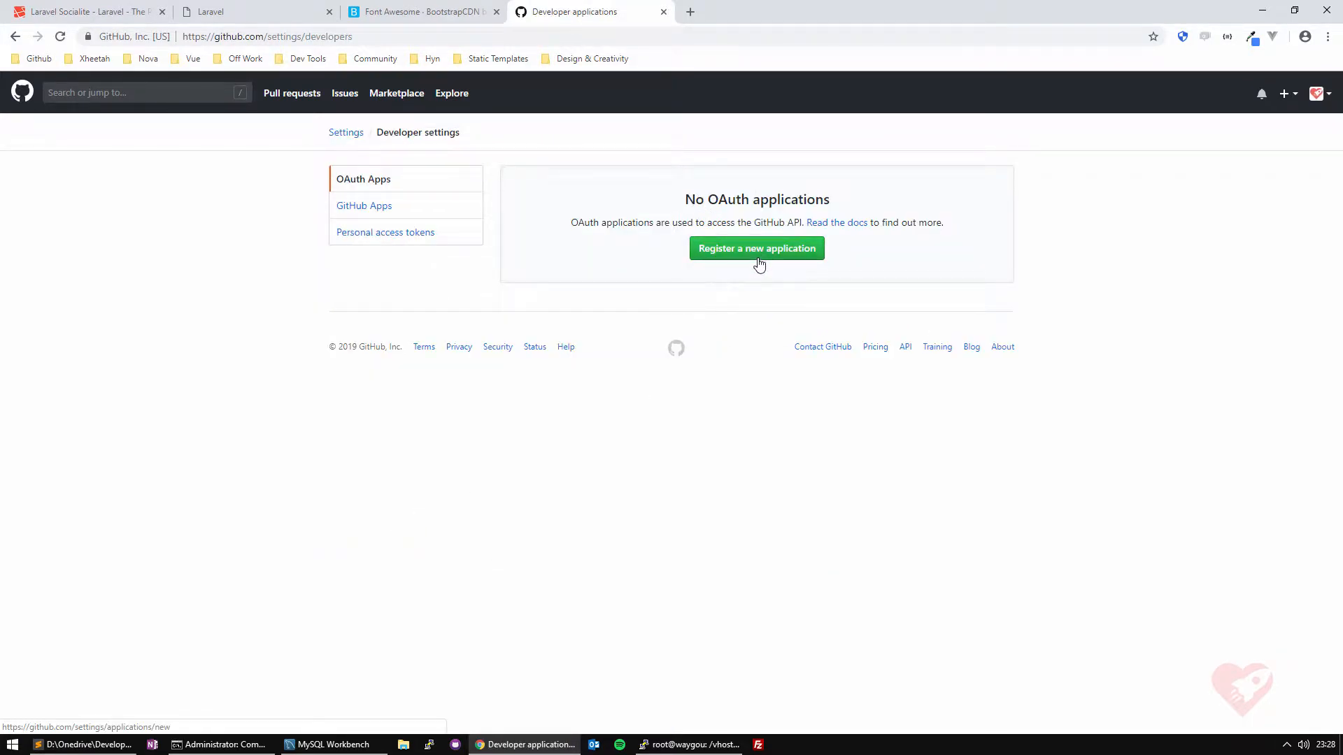
{"action": "left_click", "coordinate": [756, 249]}
{"action": "type", "text": "Laraning Socialite"}
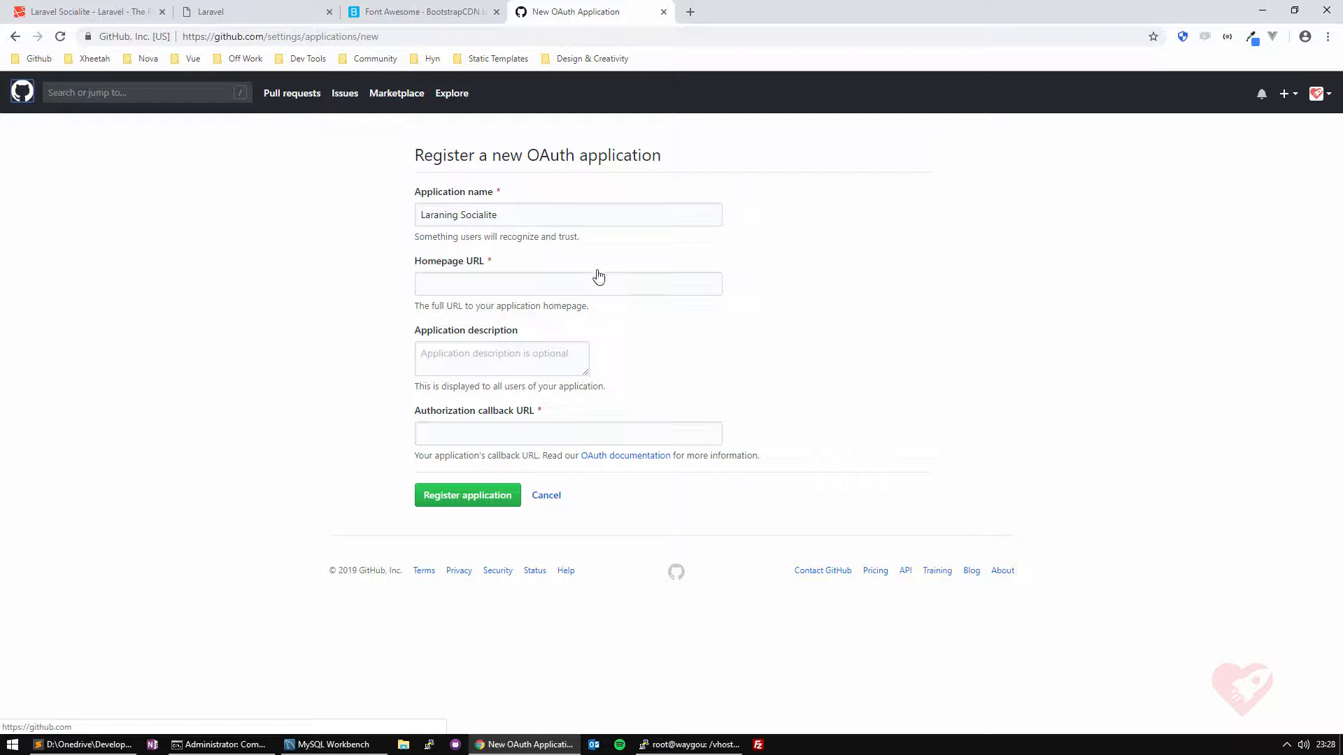
{"action": "type", "text": "ht"}
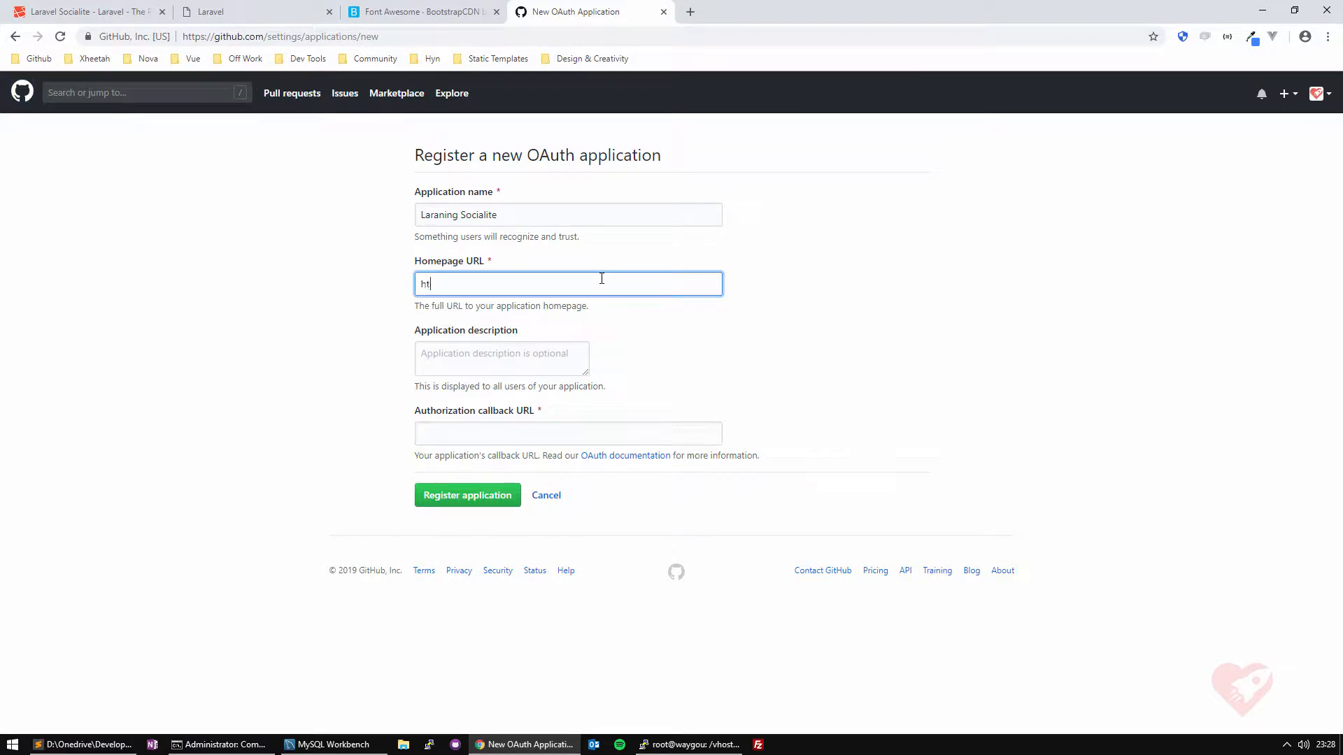
{"action": "type", "text": "tps://"}
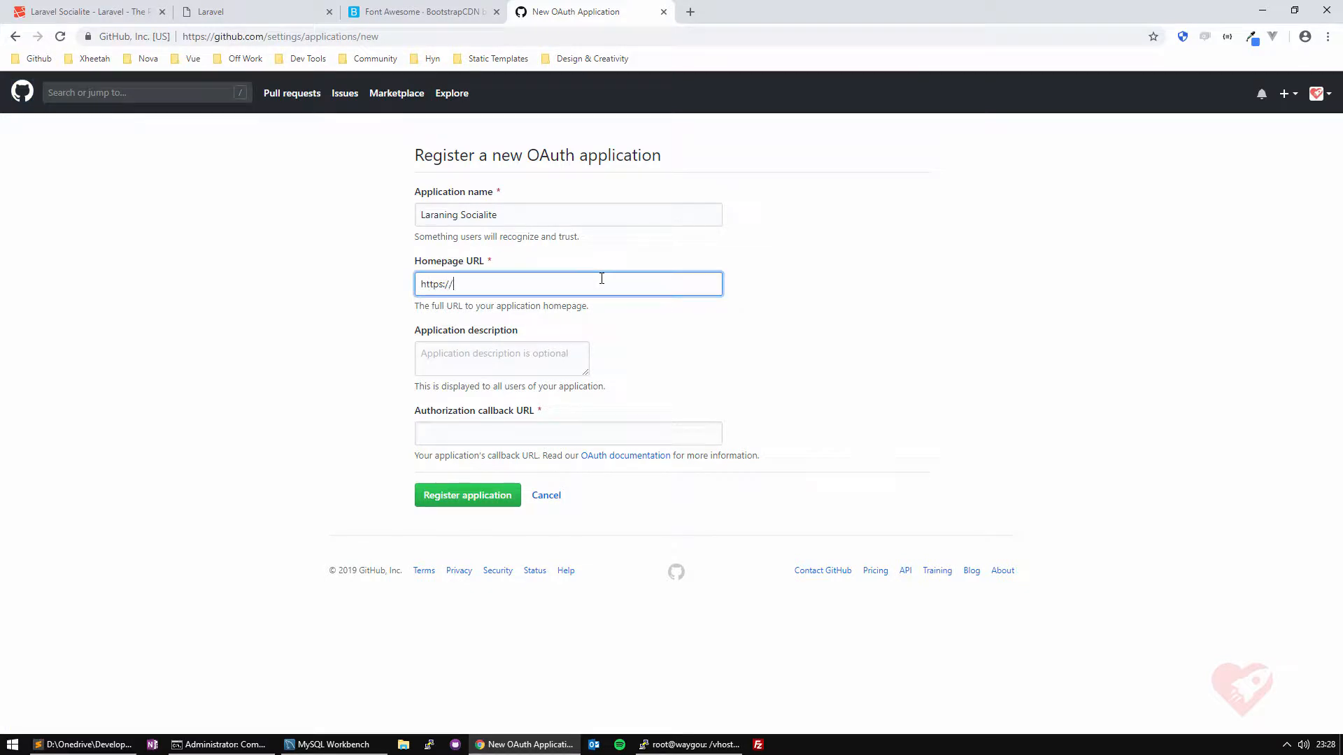
{"action": "type", "text": "www.klar"}
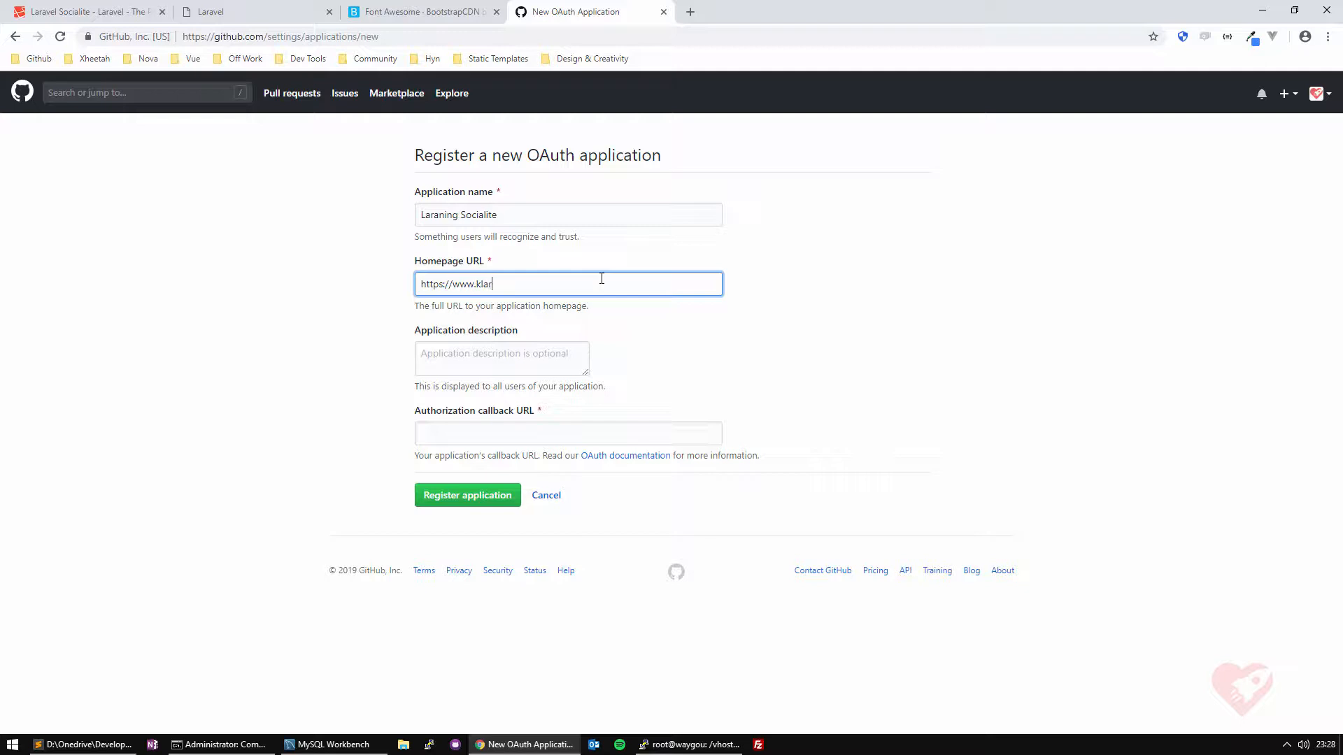
{"action": "type", "text": "aning.com"}
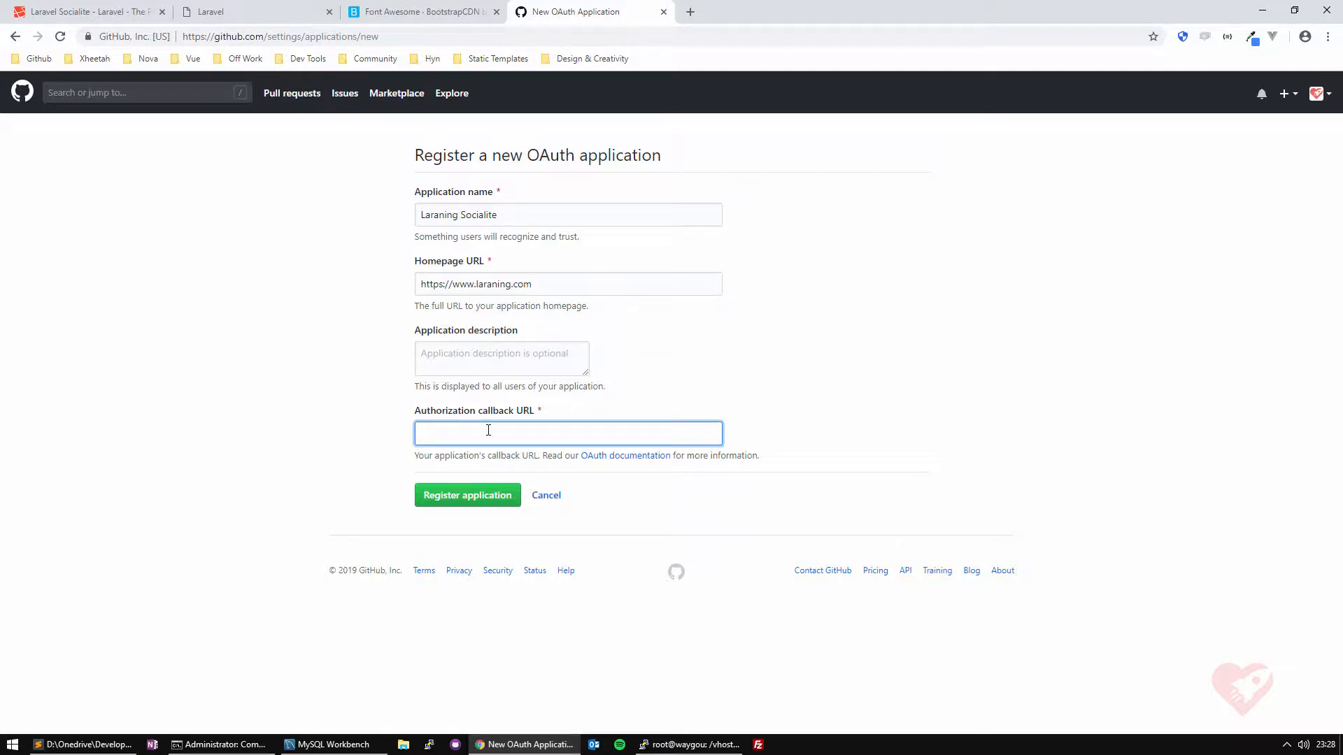
{"action": "type", "text": "https://socialite."}
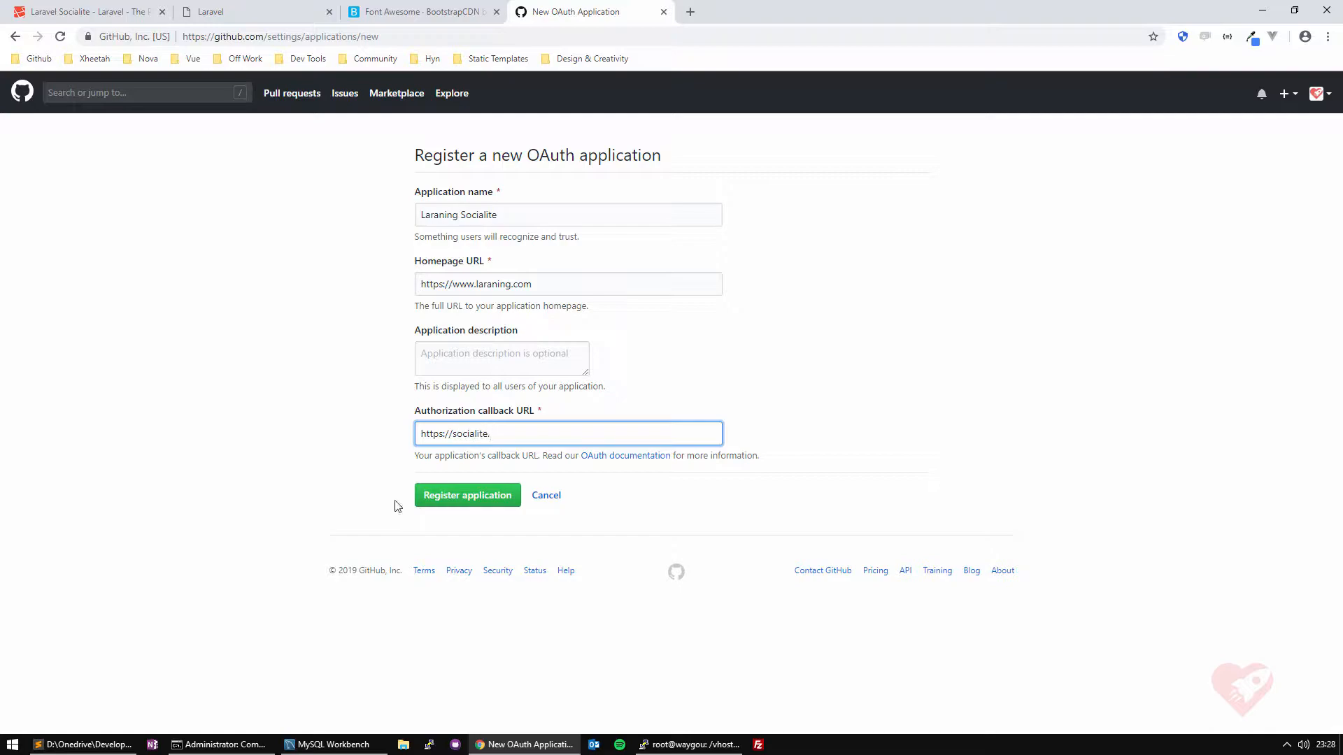
Check the login/github route path in the web routes file in Sublime Text
{"action": "left_click", "coordinate": [81, 744]}
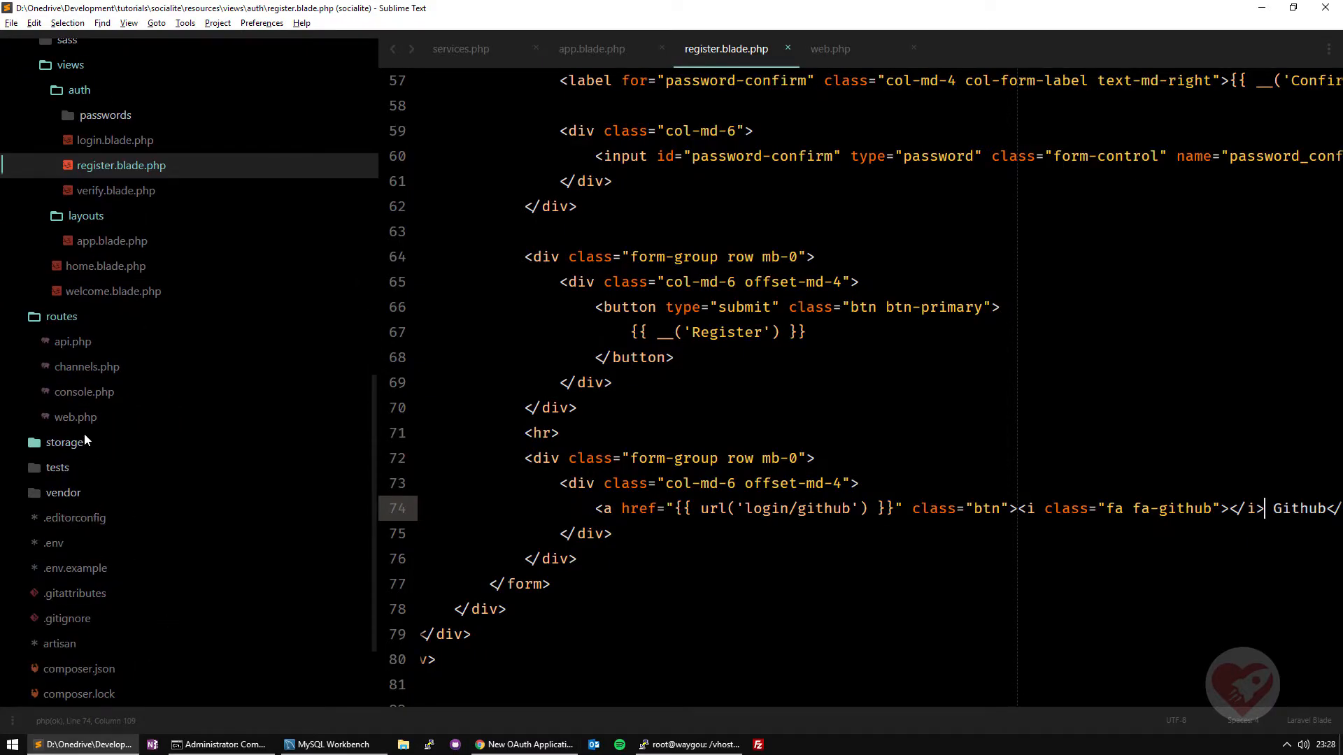
{"action": "left_click", "coordinate": [831, 49]}
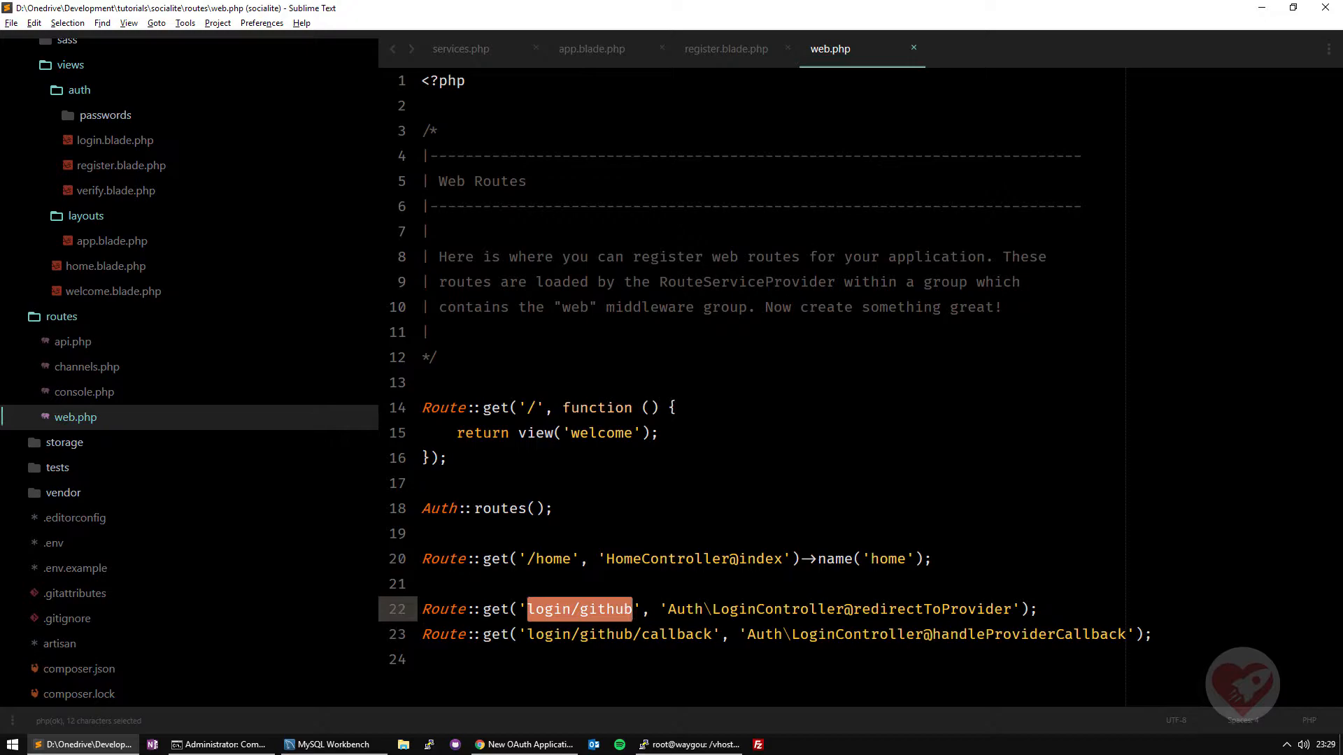
{"action": "double_click", "coordinate": [619, 635]}
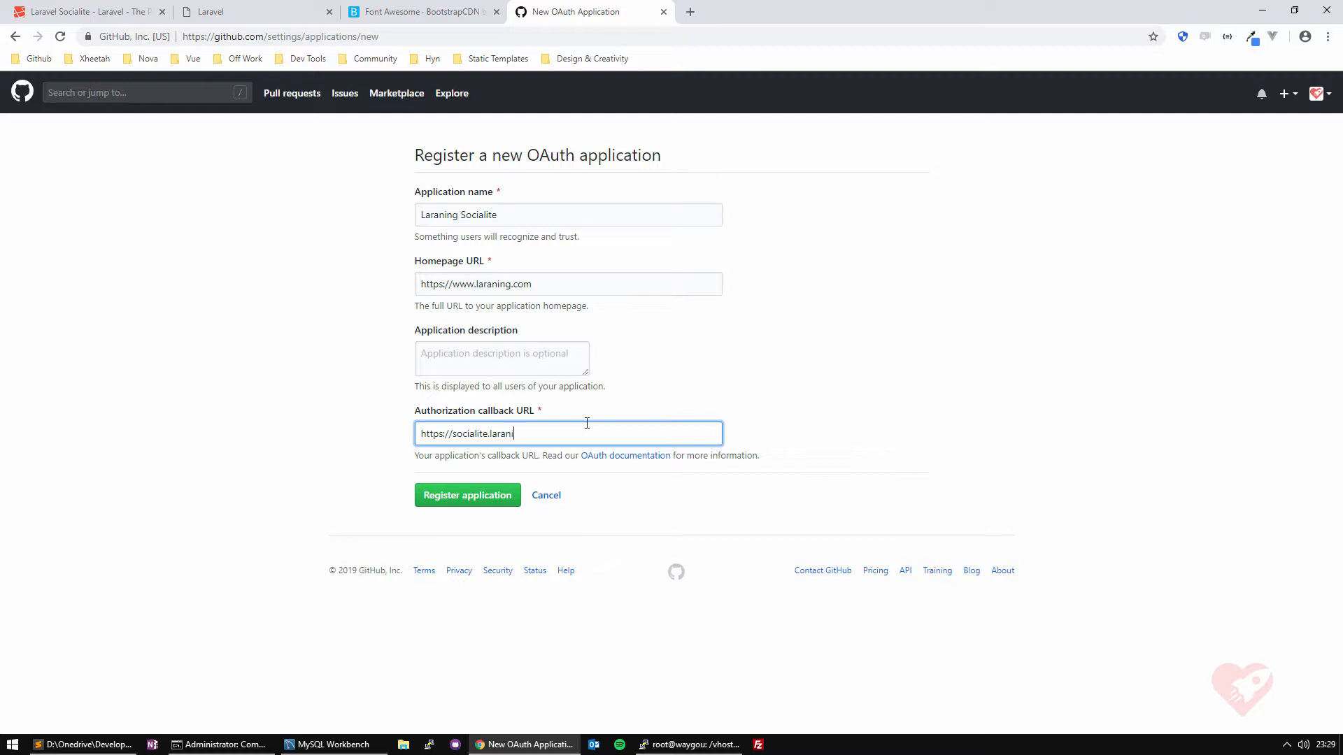
Complete the callback URL .../login/github/callback, register the app and reveal its Client ID and Secret
{"action": "type", "text": "ng.com"}
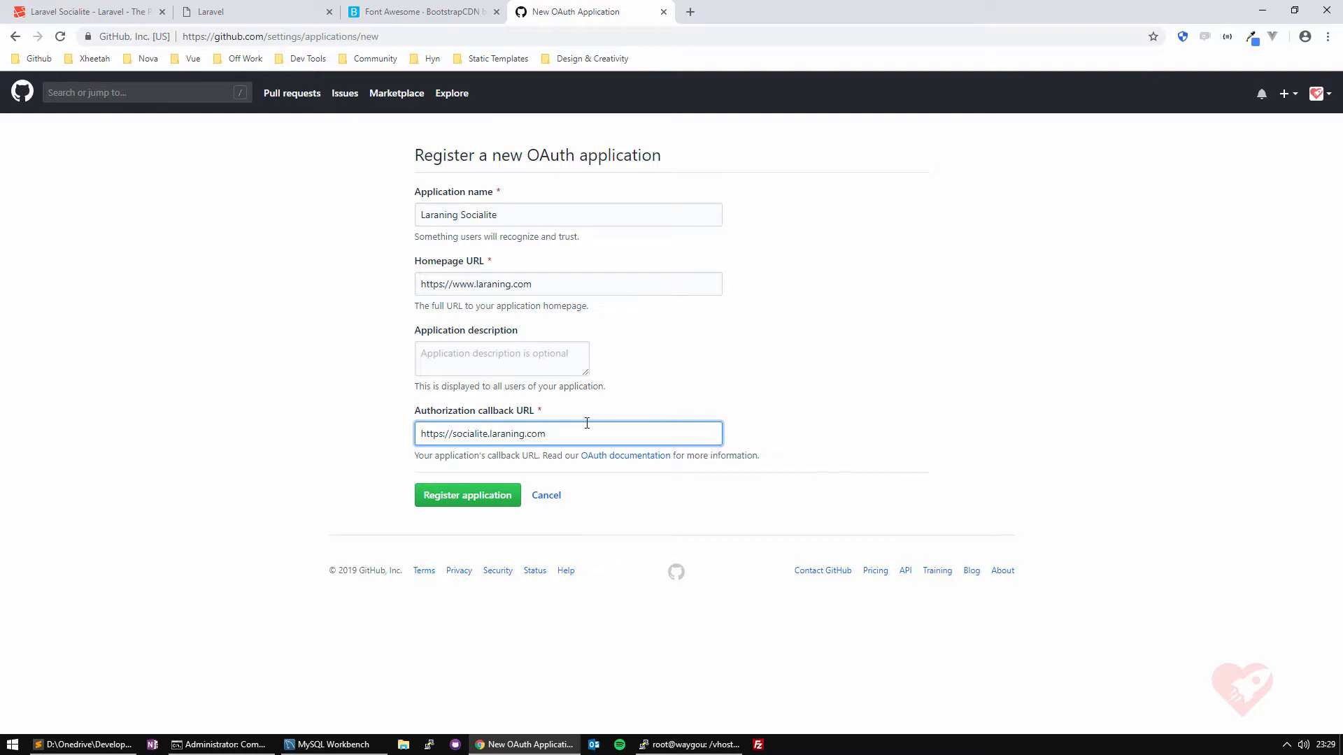
{"action": "type", "text": "/"}
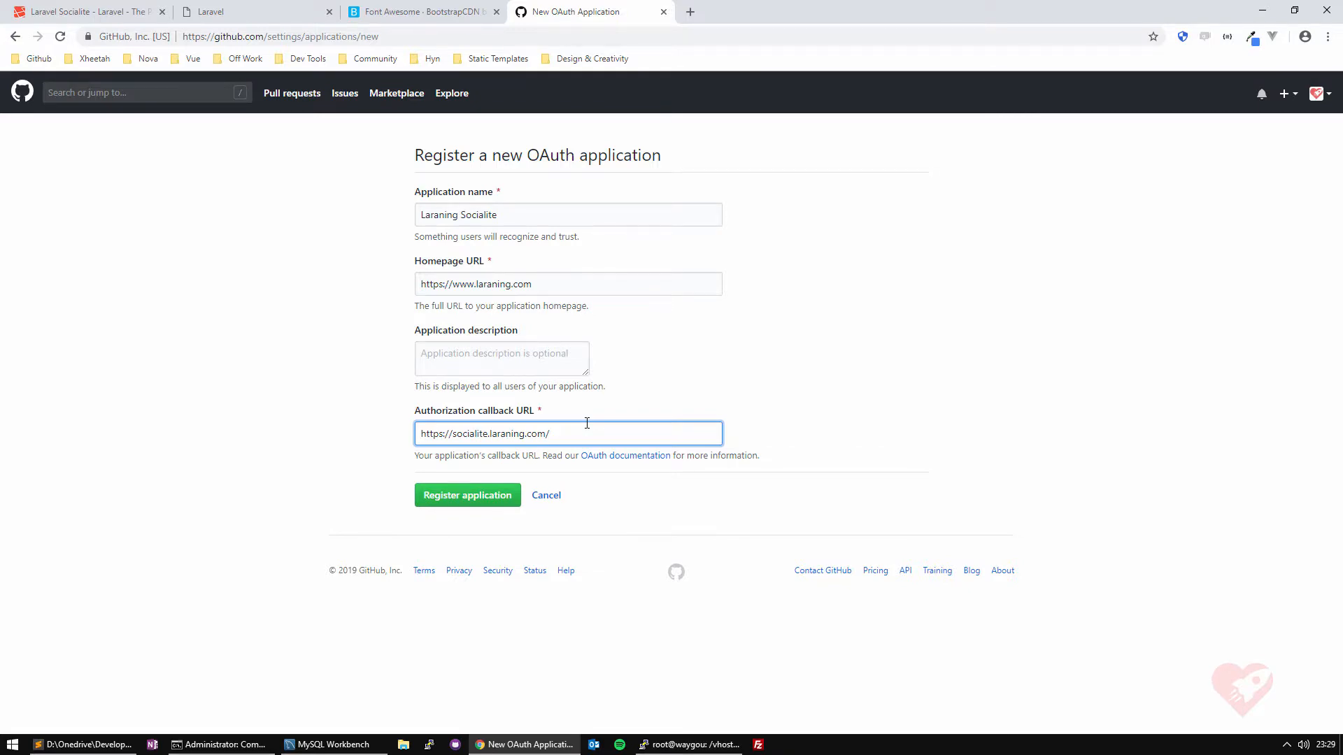
{"action": "type", "text": "logi"}
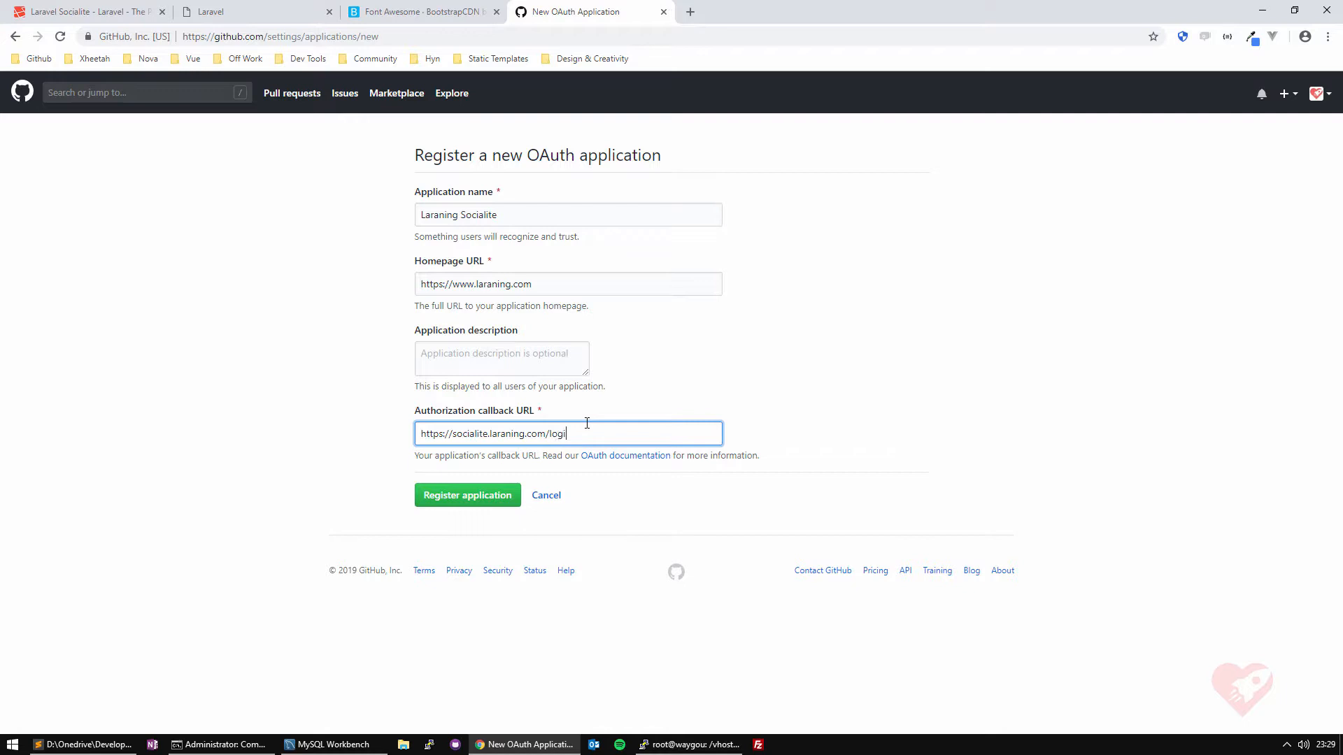
{"action": "type", "text": "n/github/callba"}
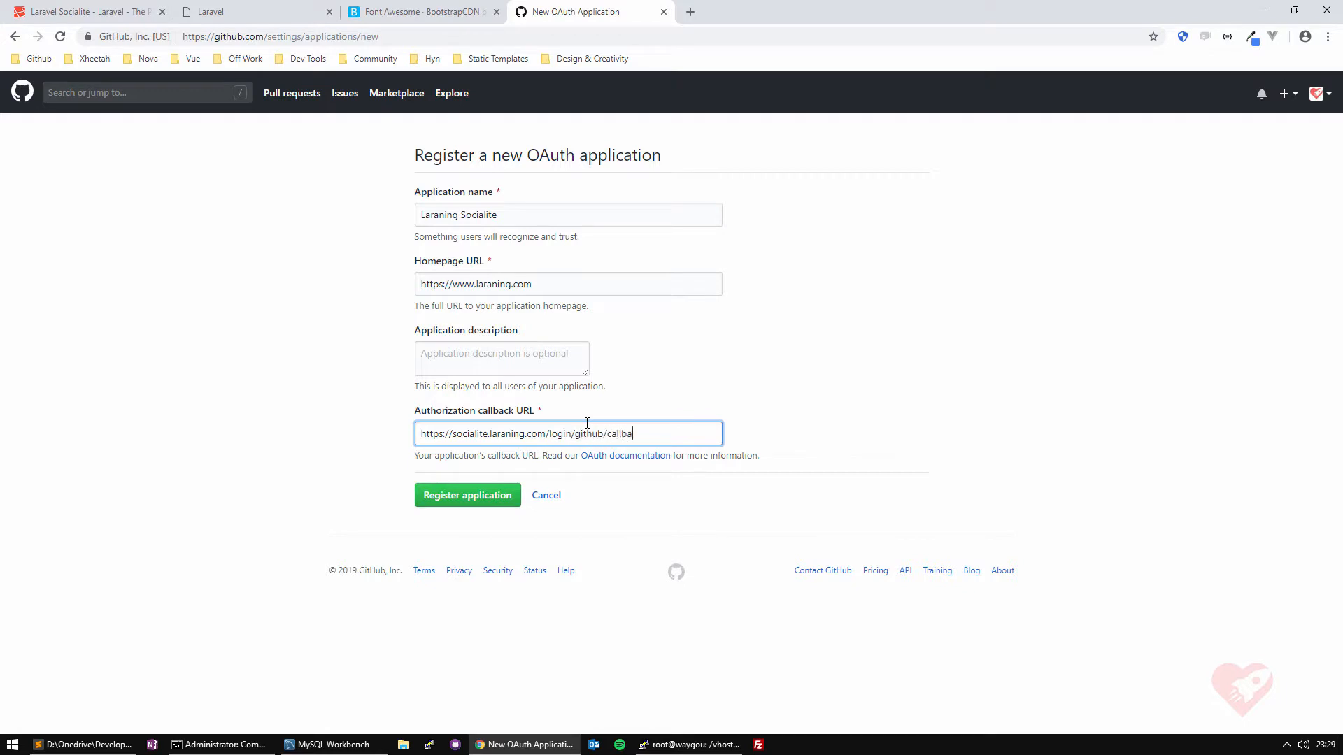
{"action": "left_click", "coordinate": [467, 495]}
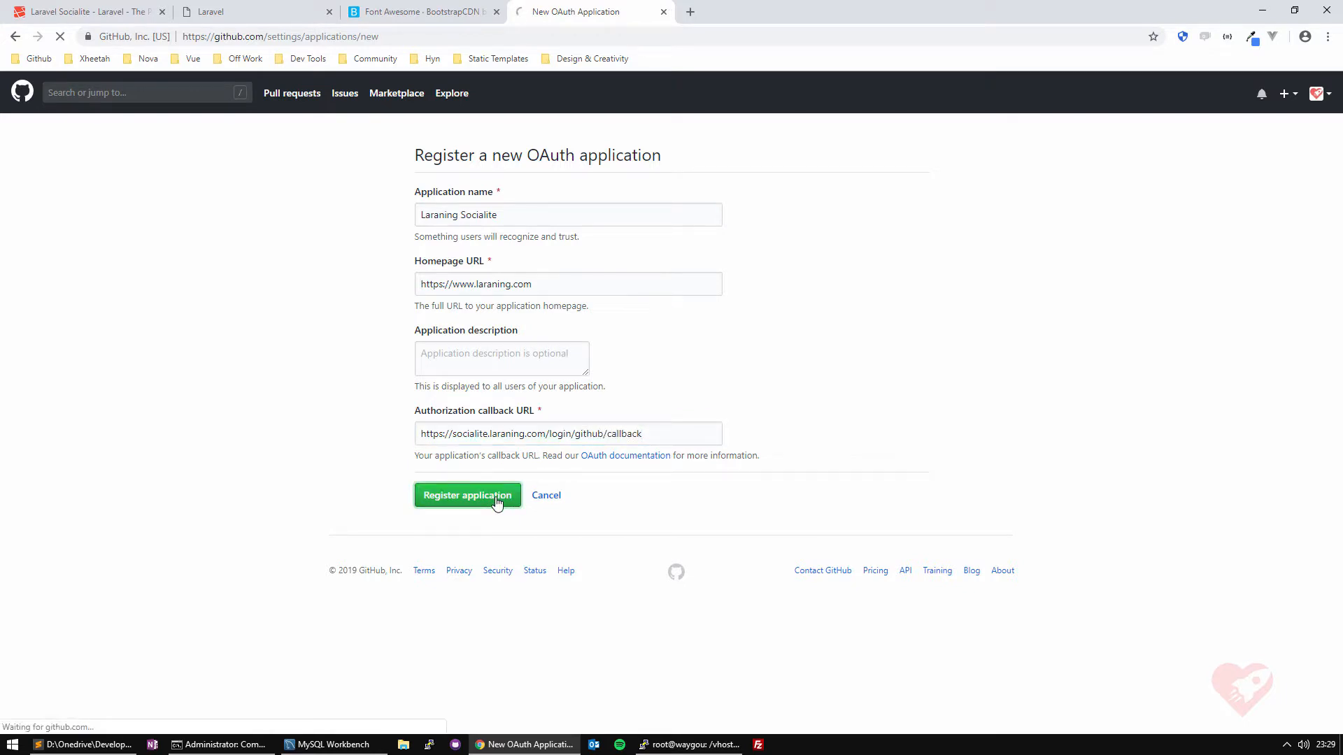
{"action": "left_click", "coordinate": [467, 495]}
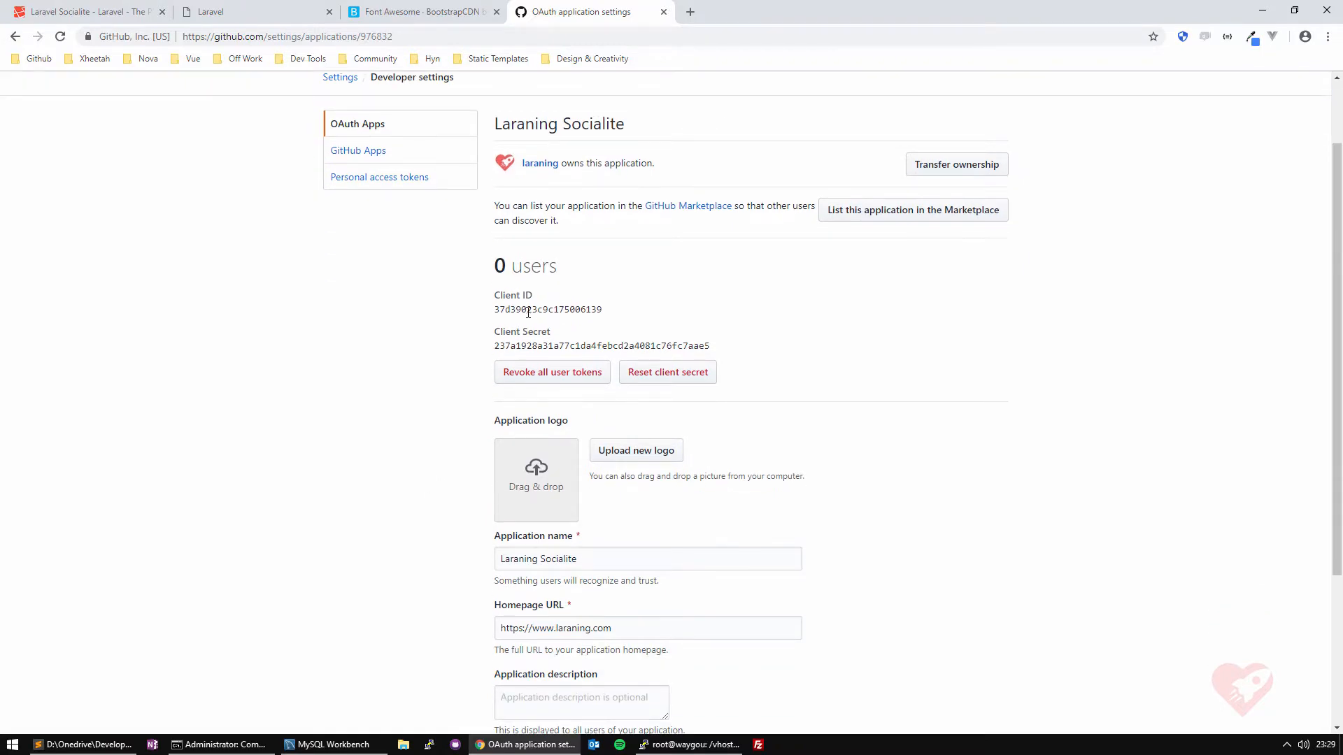
{"action": "scroll", "scroll_direction": "down", "scroll_amount": 3}
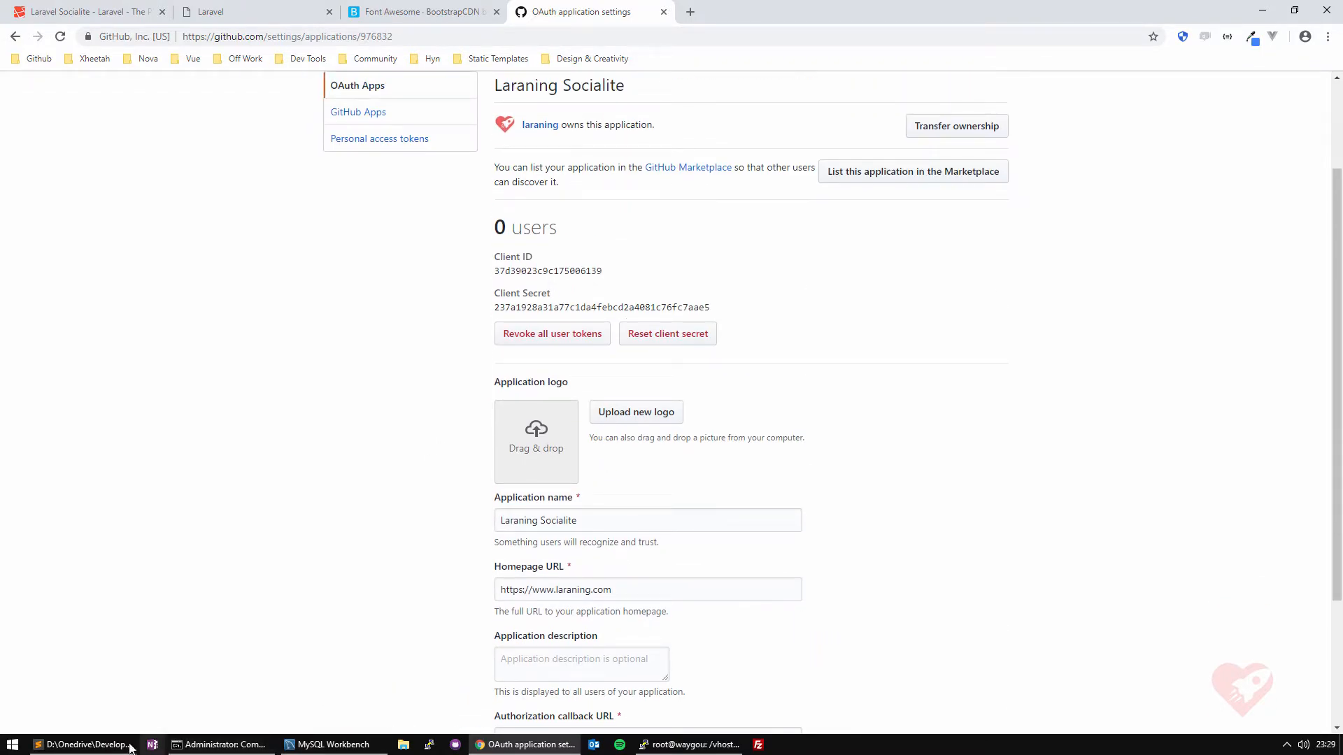
In .env, set GITHUB_CLIENT_ID to 37d39023c9c175006139
{"action": "left_click", "coordinate": [79, 744]}
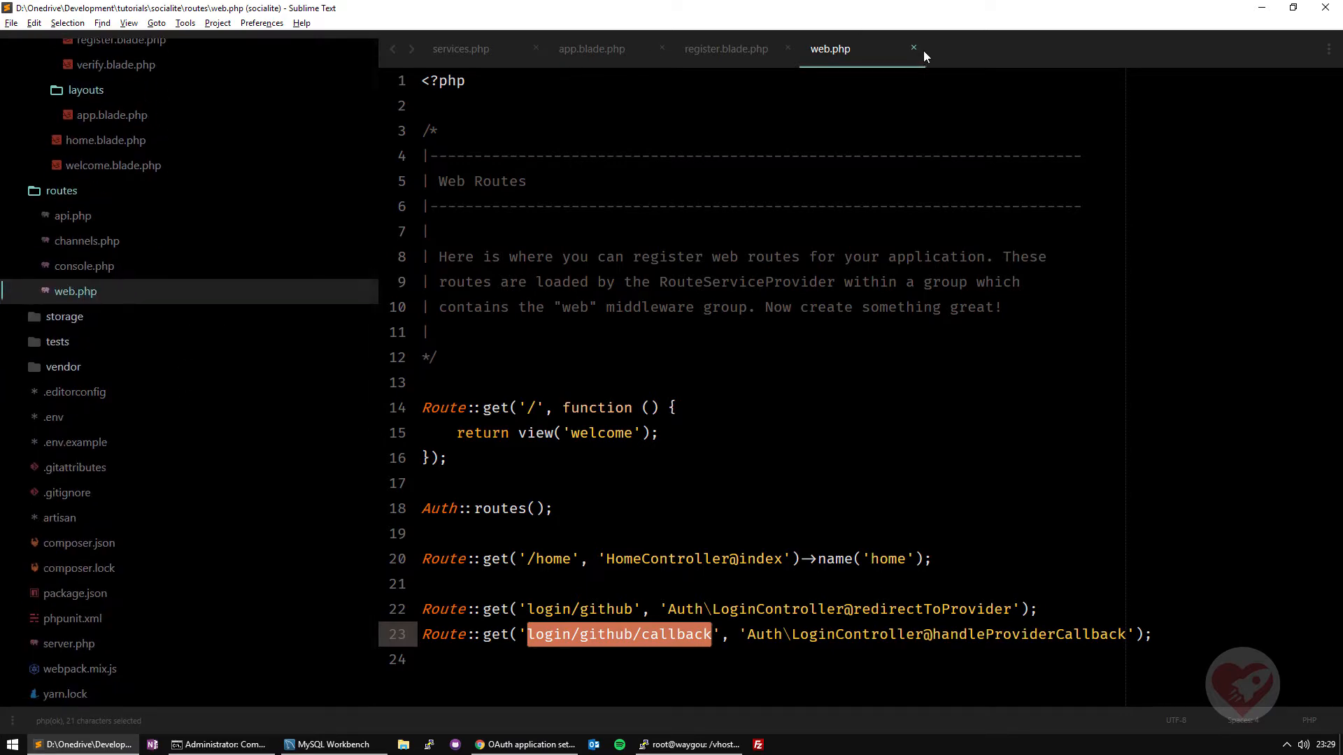
{"action": "left_click", "coordinate": [53, 417]}
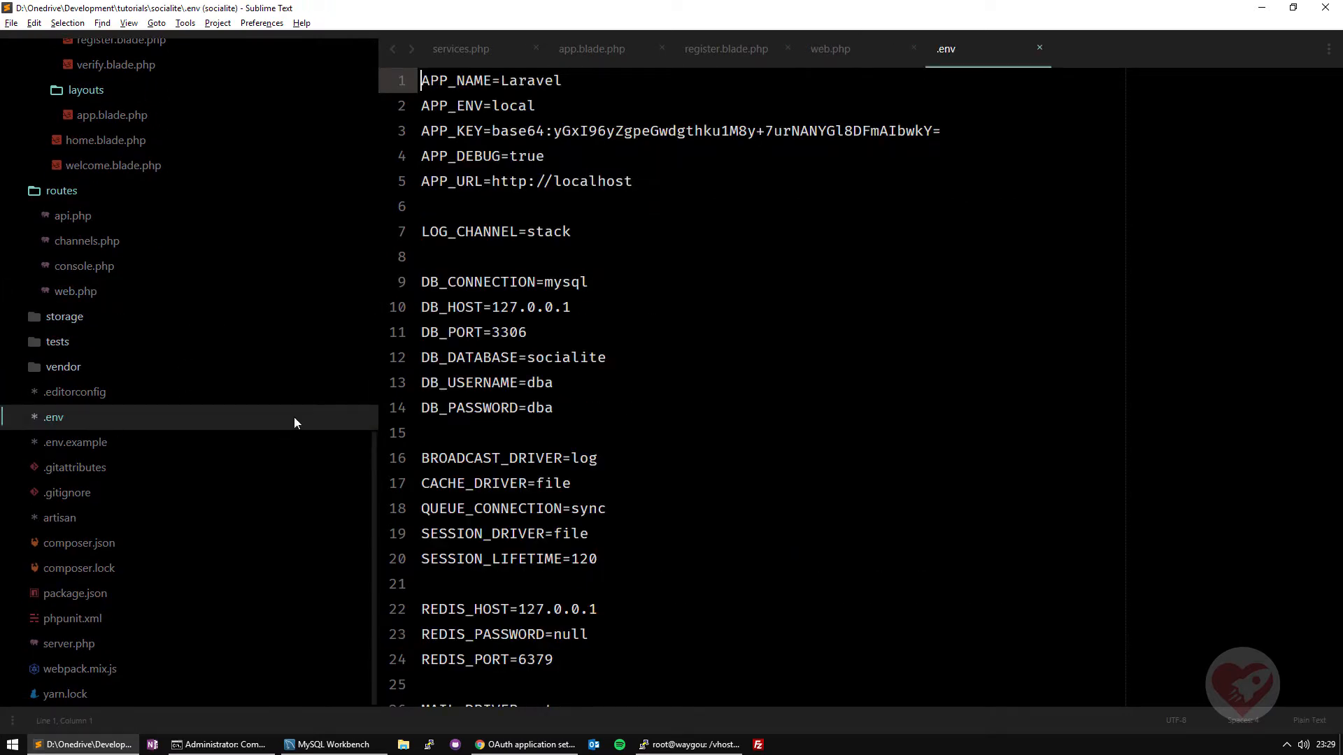
{"action": "scroll", "scroll_direction": "down", "scroll_amount": 3}
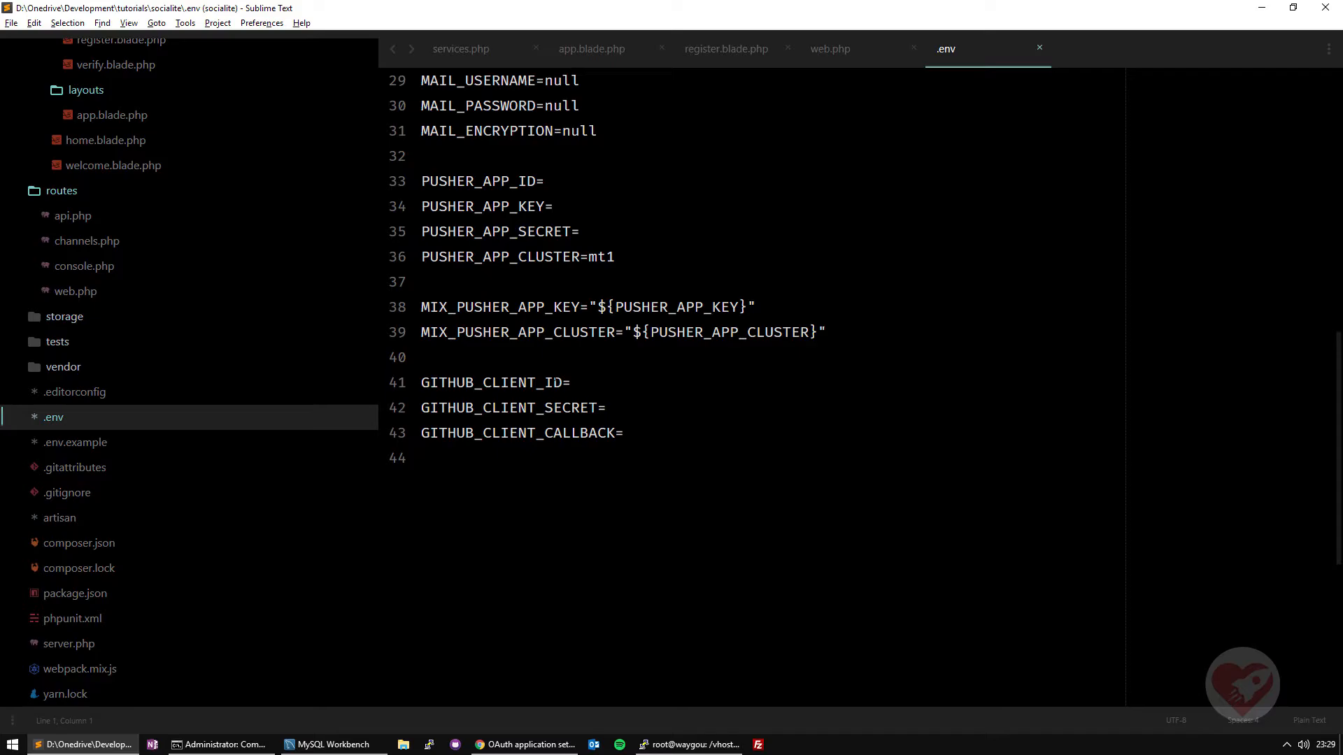
{"action": "left_click", "coordinate": [526, 744]}
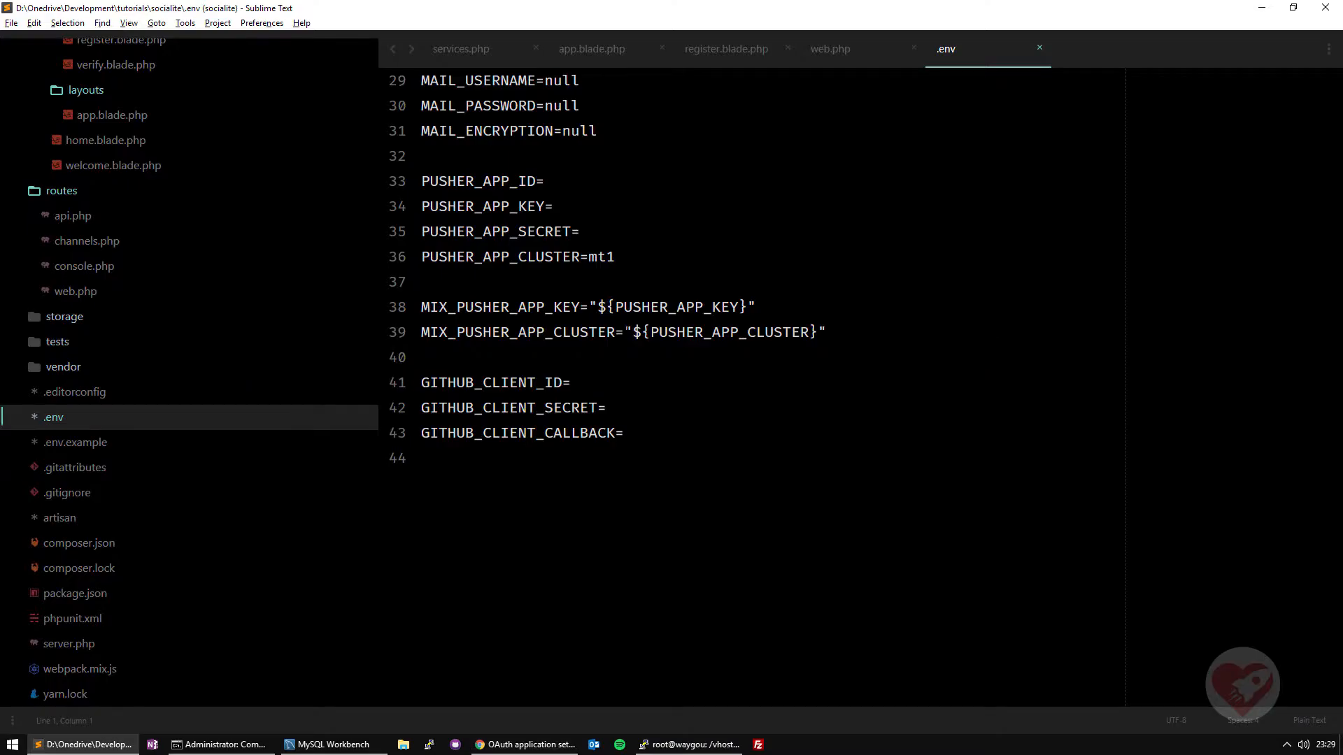
{"action": "type", "text": "37d39023c9c175006139"}
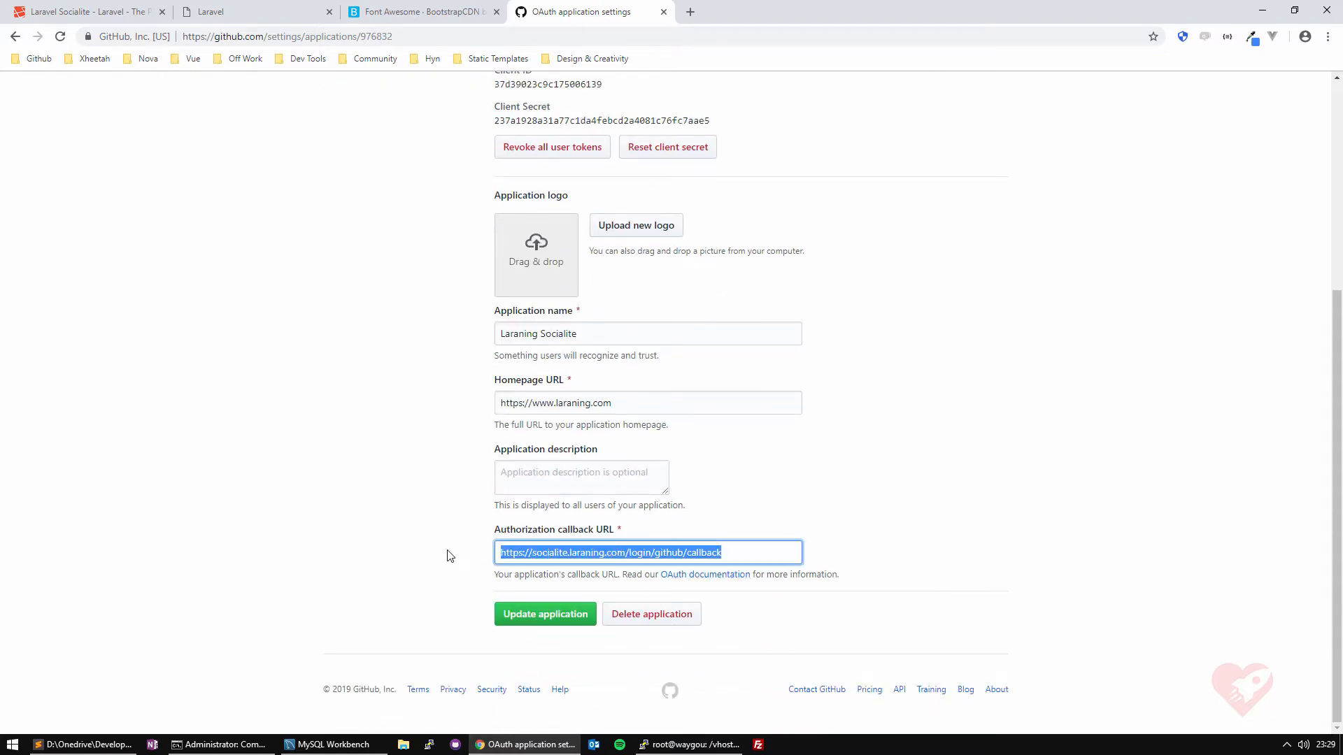
{"action": "left_click", "coordinate": [81, 744]}
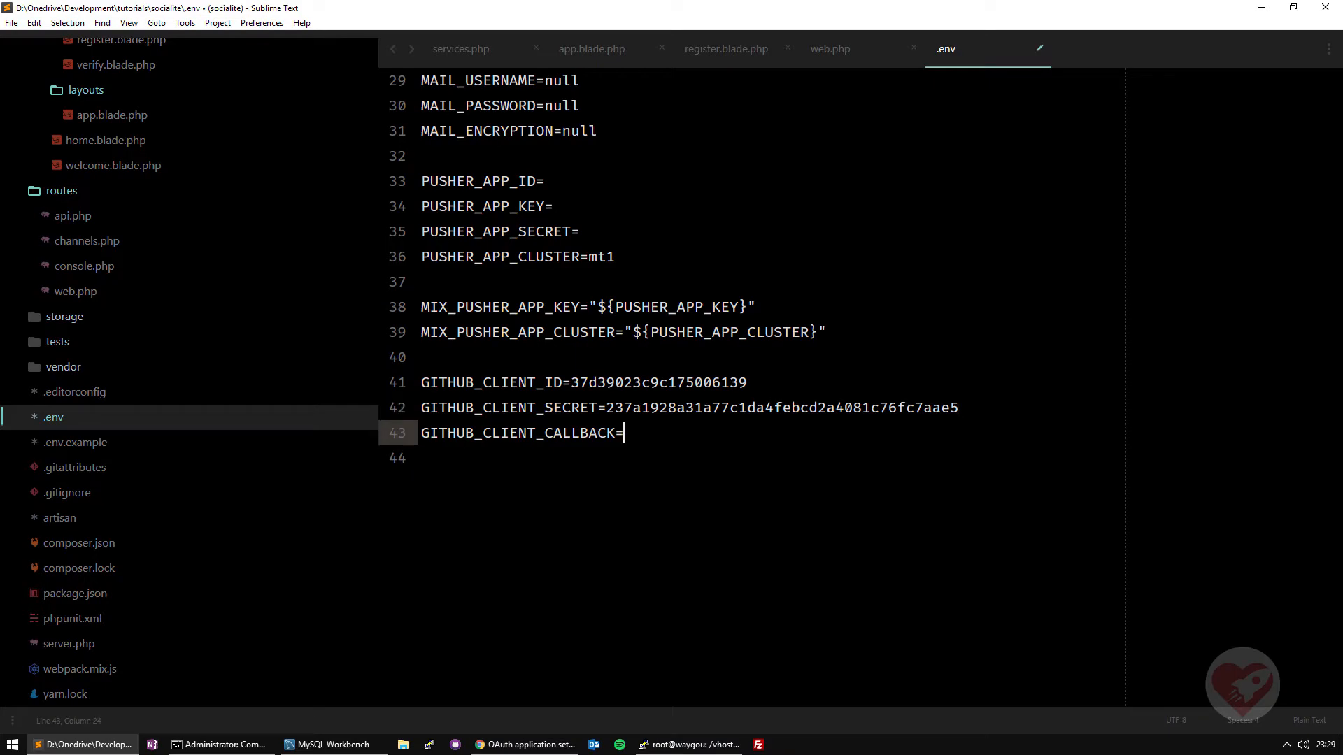
{"action": "type", "text": "https://socialite.laraning.com/login/github/callback"}
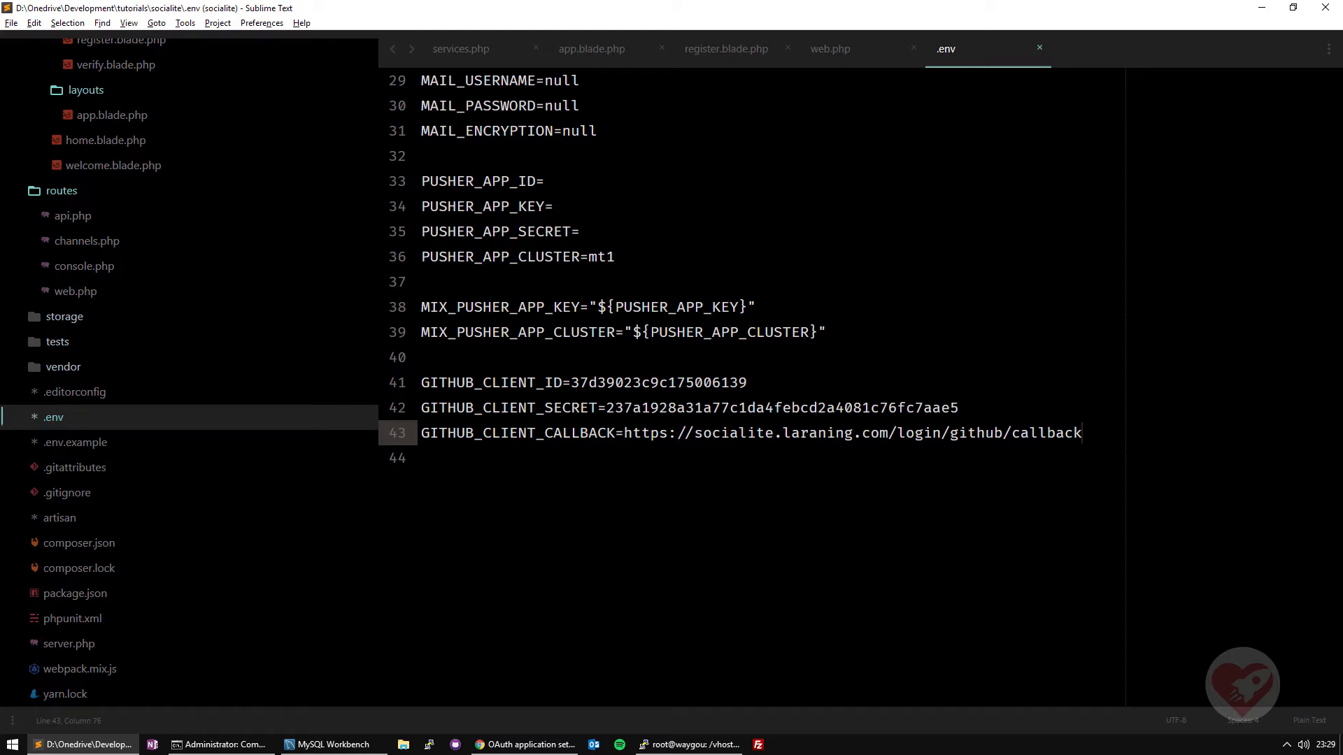
{"action": "left_click", "coordinate": [521, 744]}
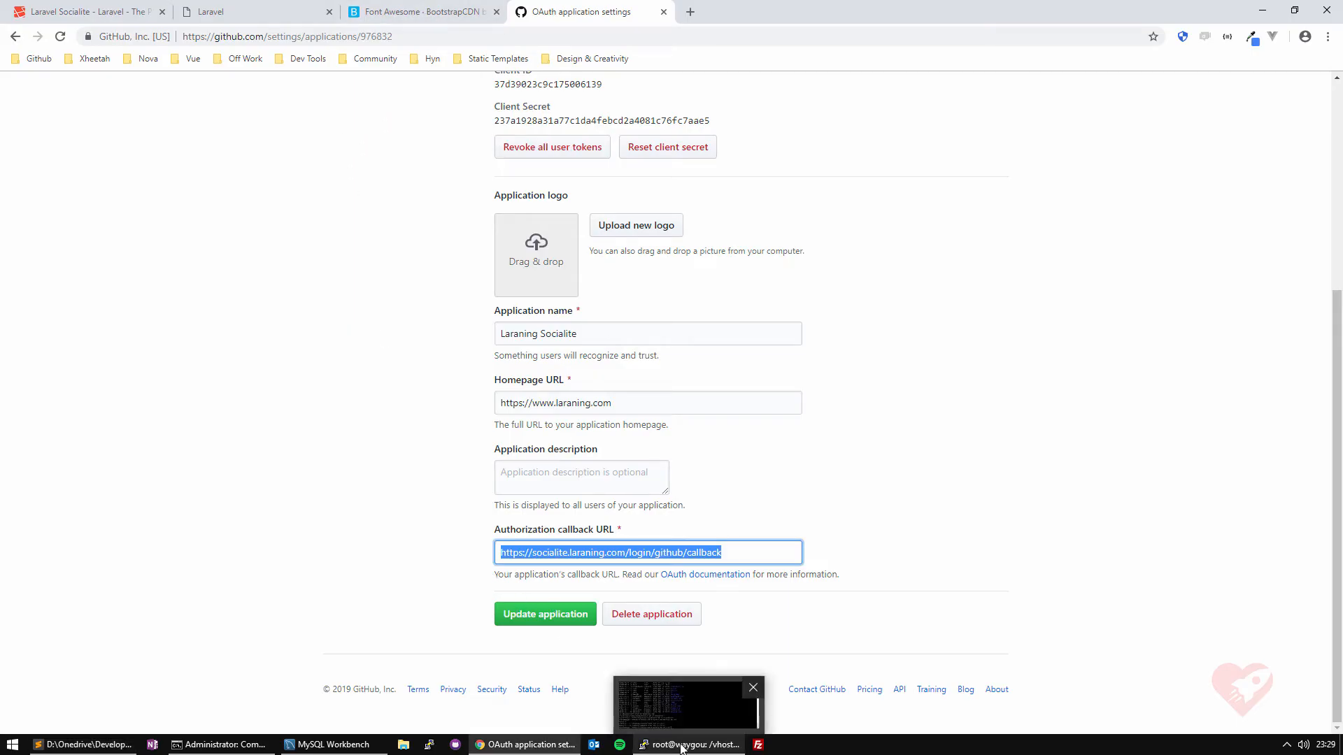
{"action": "left_click", "coordinate": [753, 687]}
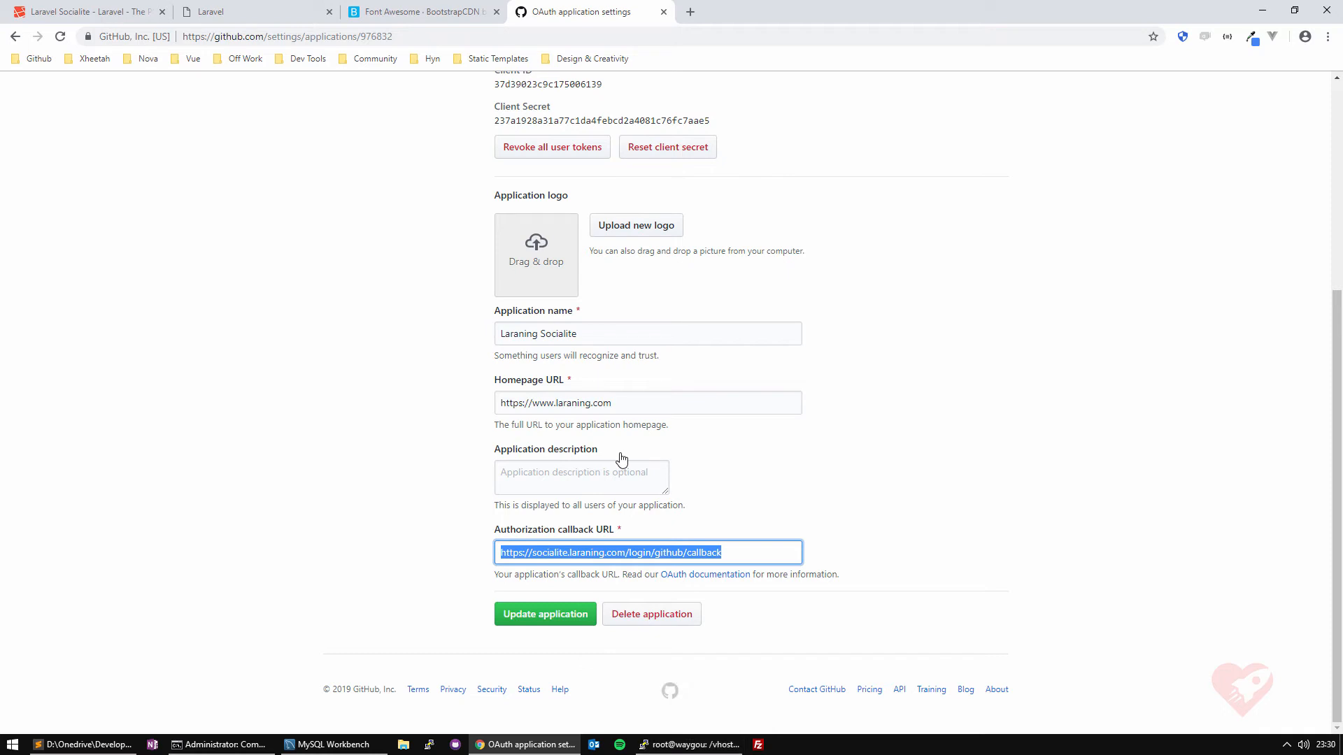